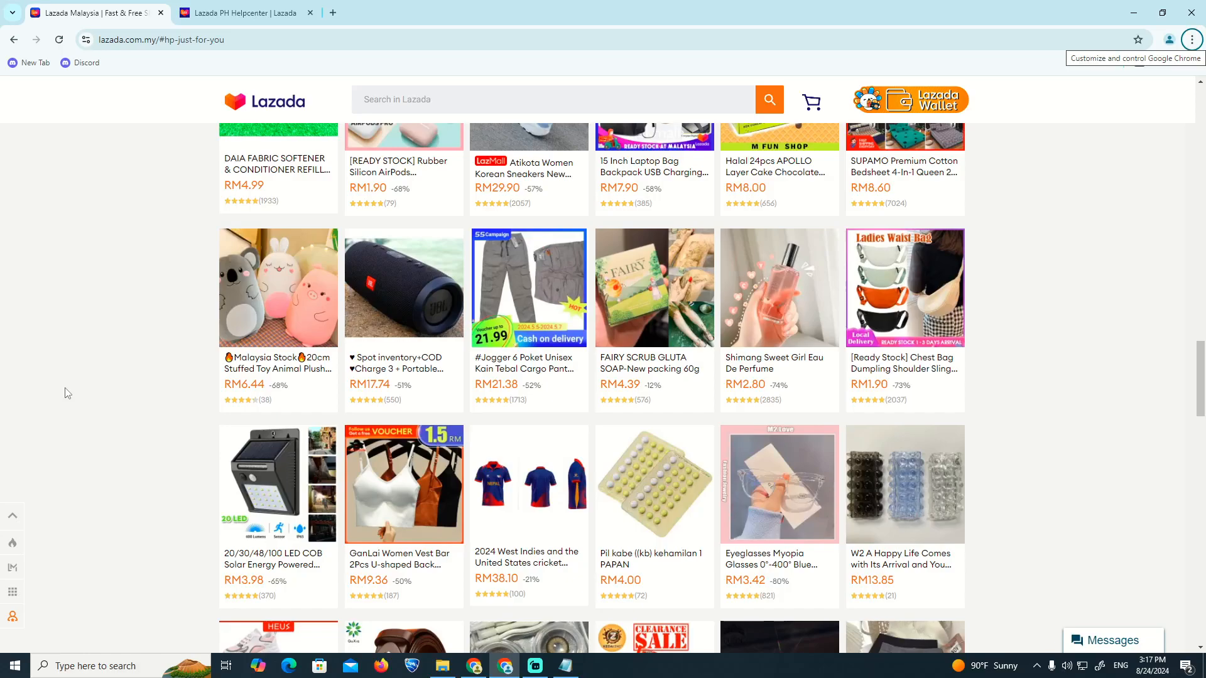
Browse up and down through the Lazada homepage product feed.
scroll(up, 3)
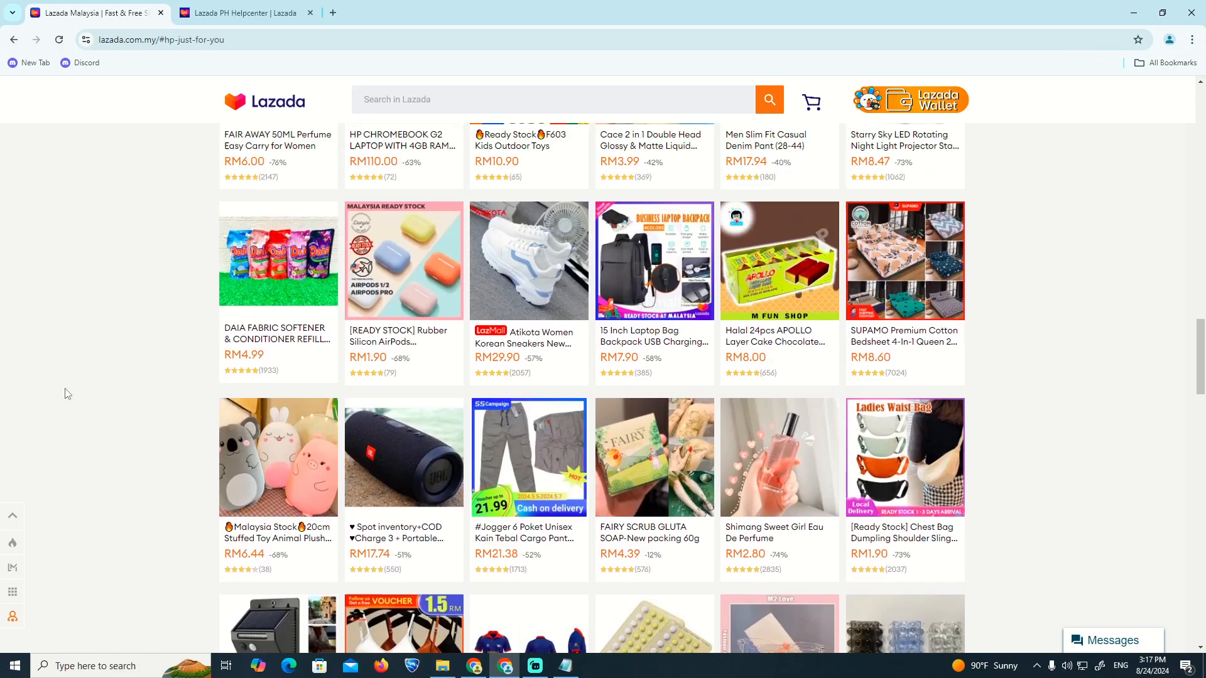
scroll(down, 3)
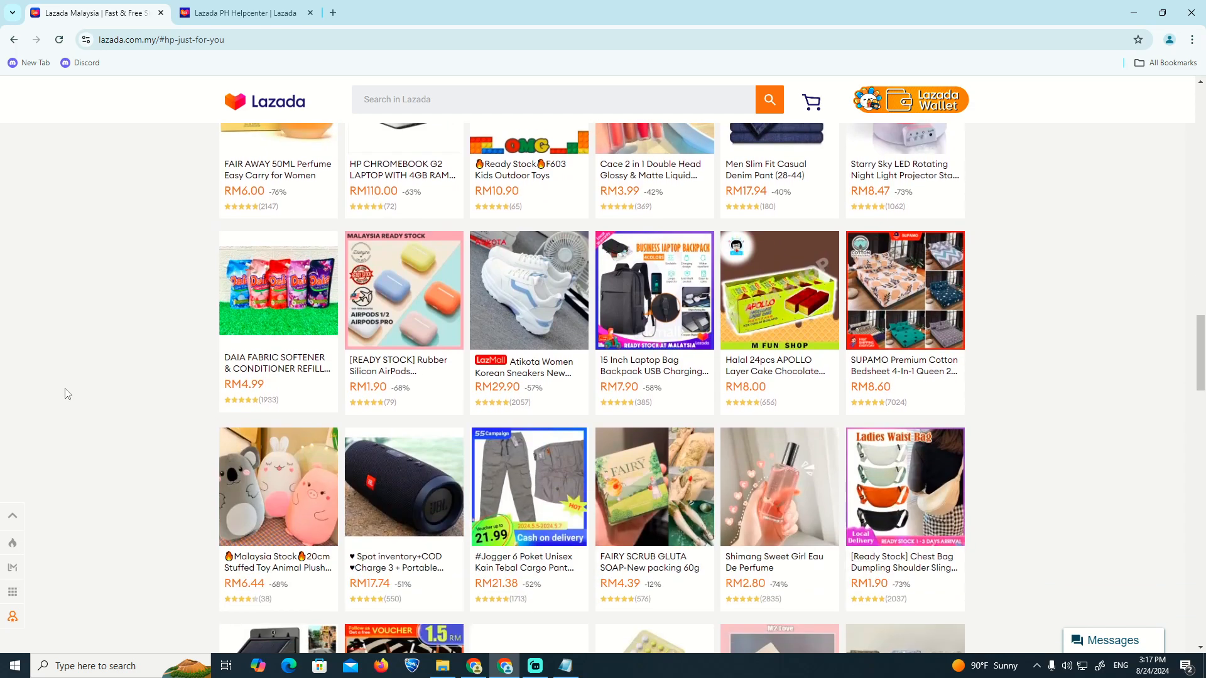
scroll(down, 3)
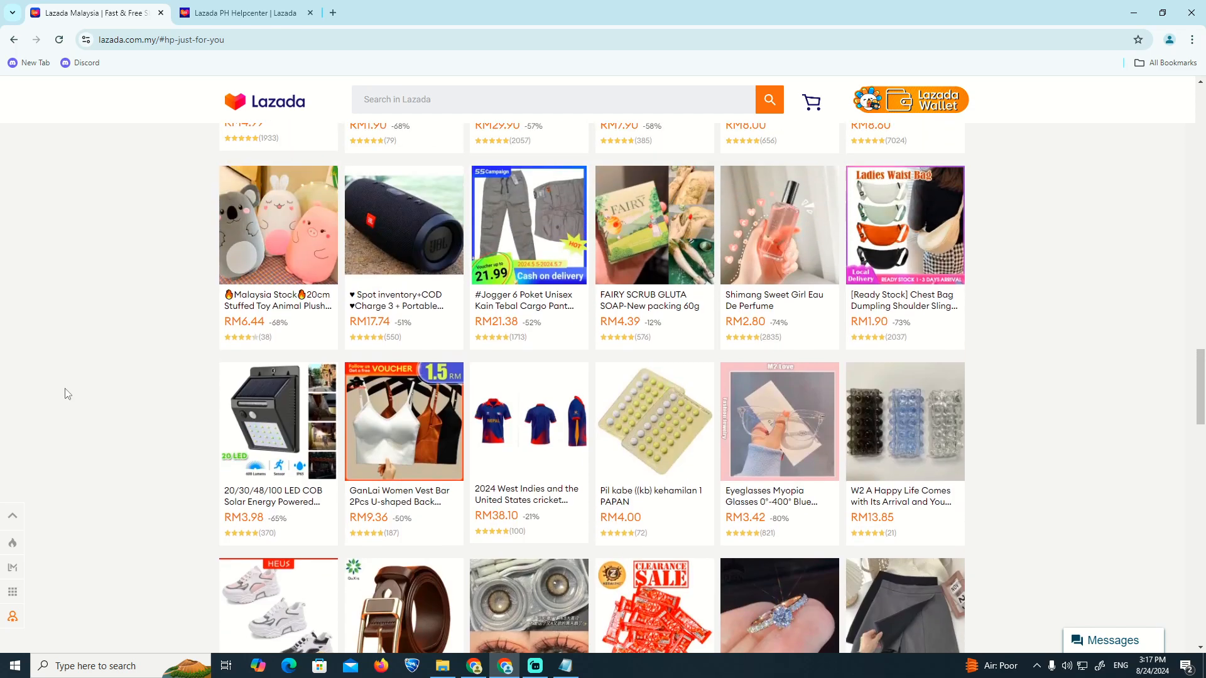
scroll(down, 3)
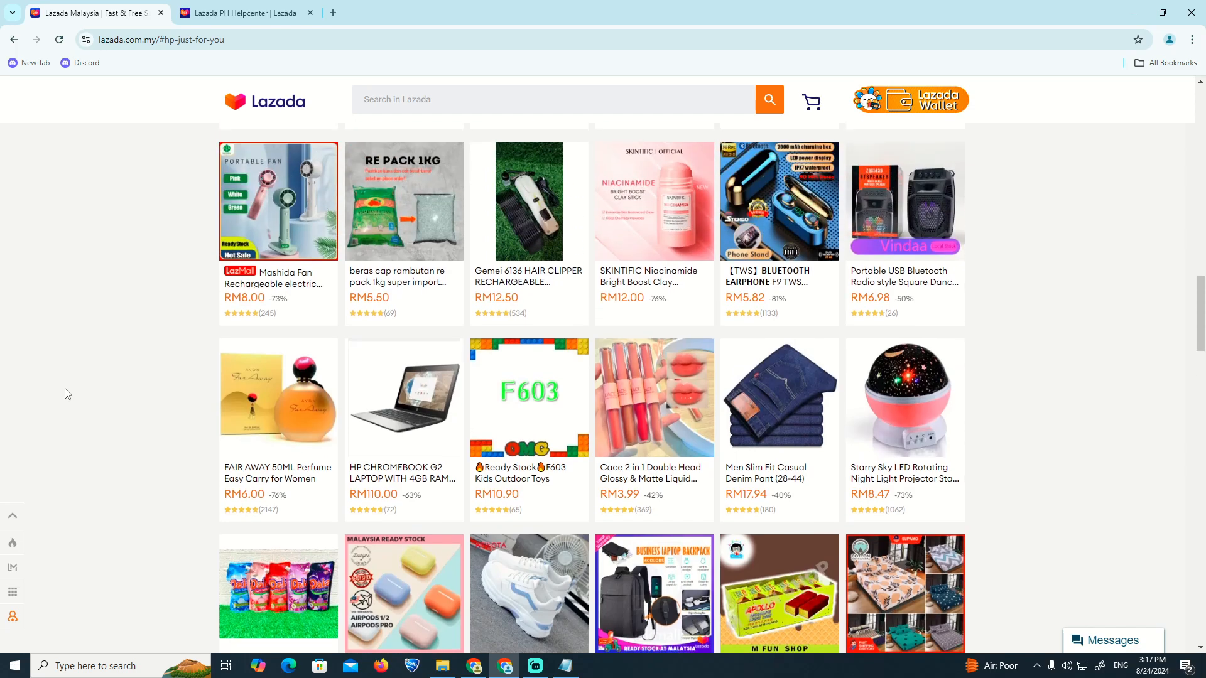
scroll(down, 3)
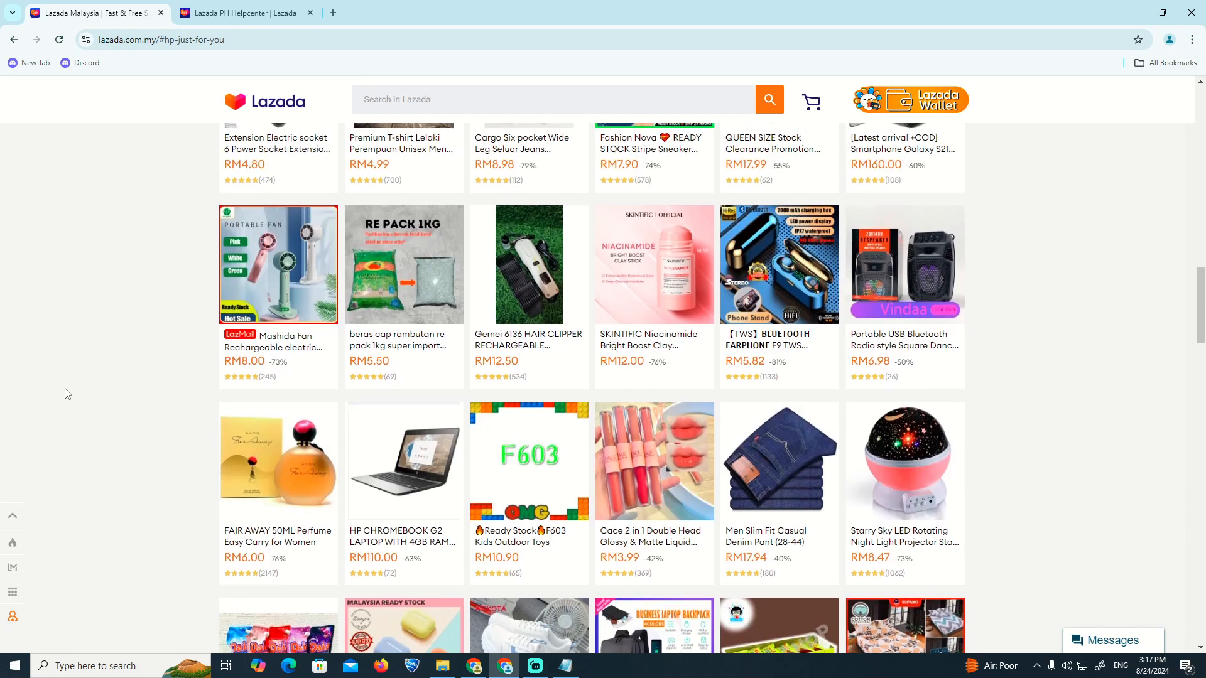
scroll(down, 3)
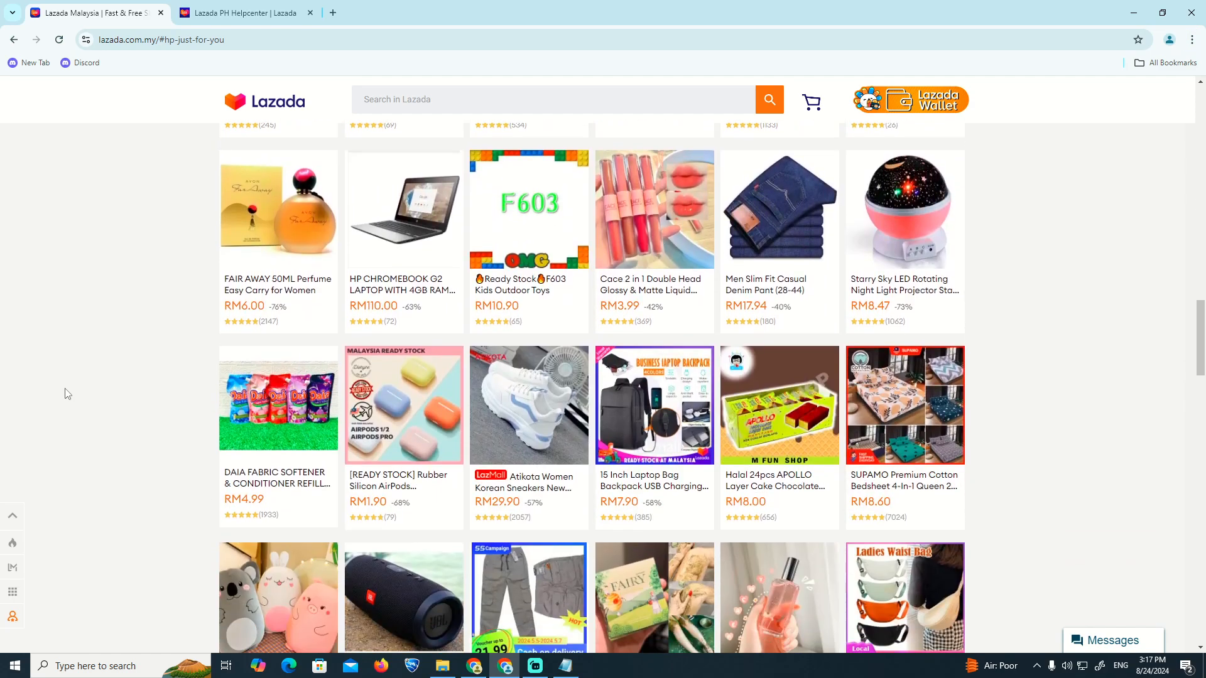
scroll(down, 3)
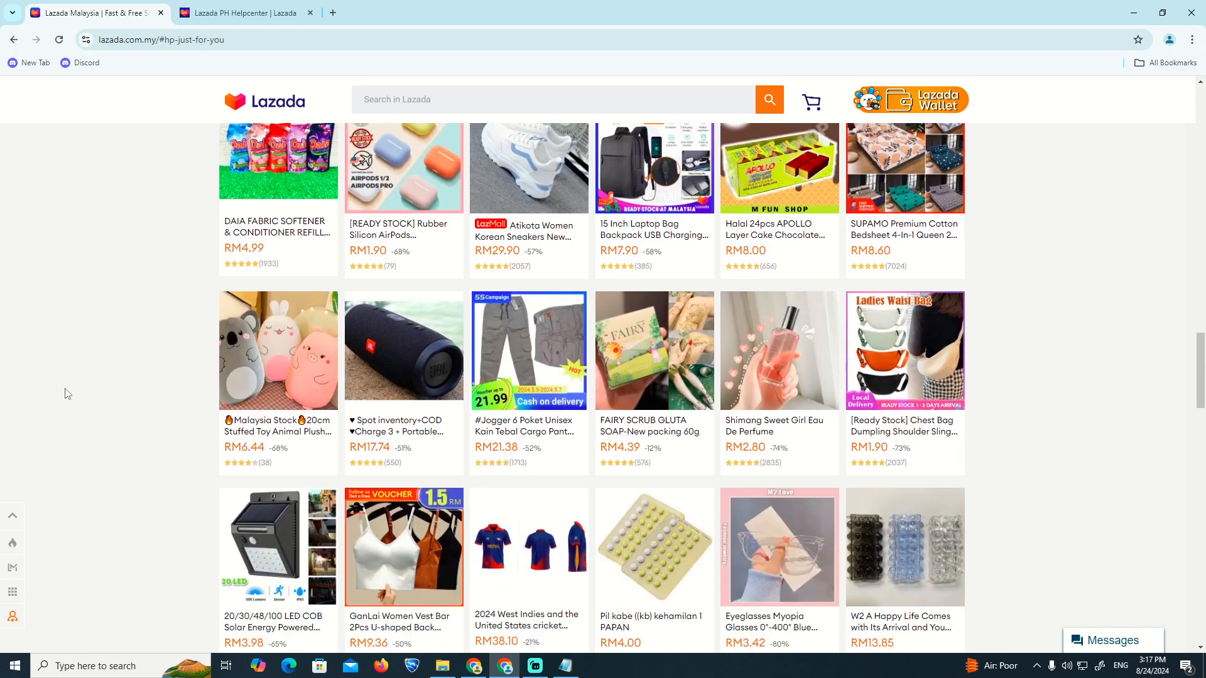
scroll(down, 3)
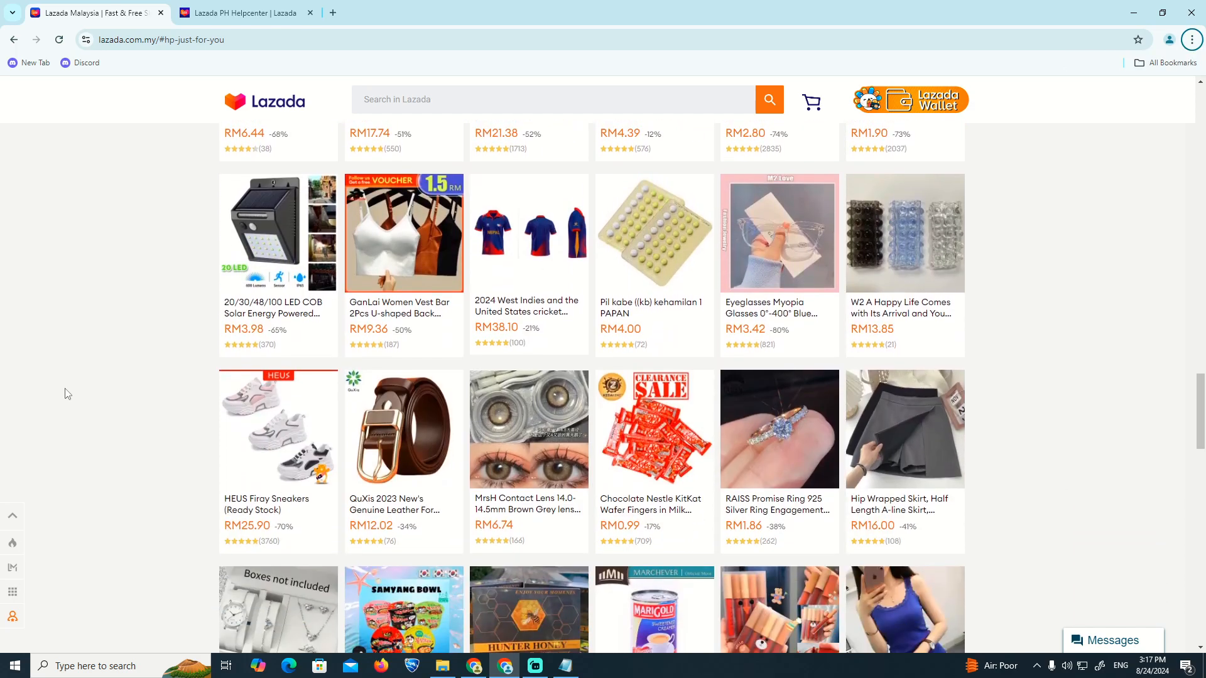
scroll(up, 3)
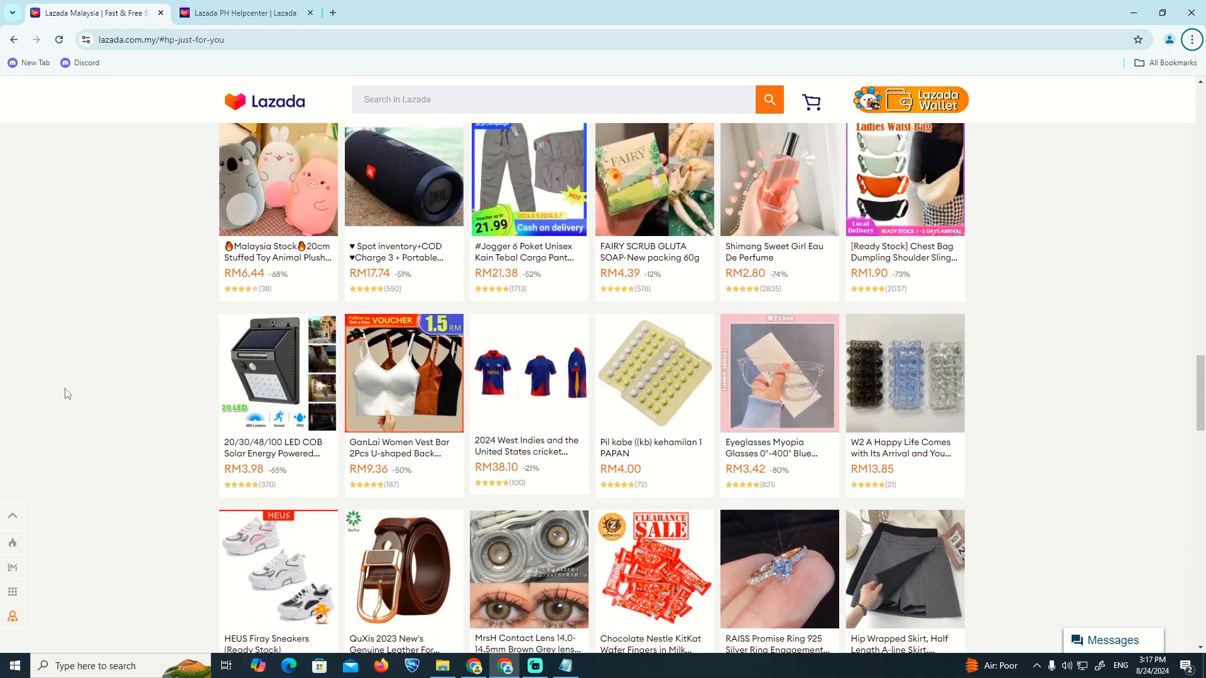
scroll(up, 3)
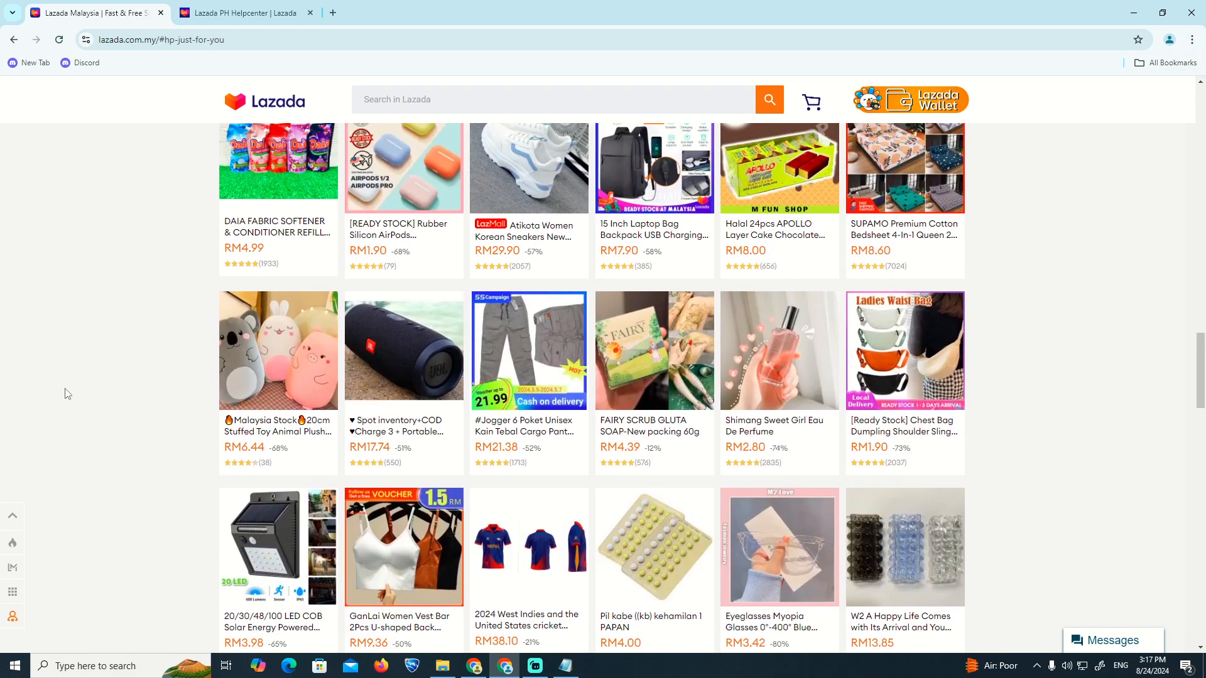
scroll(down, 3)
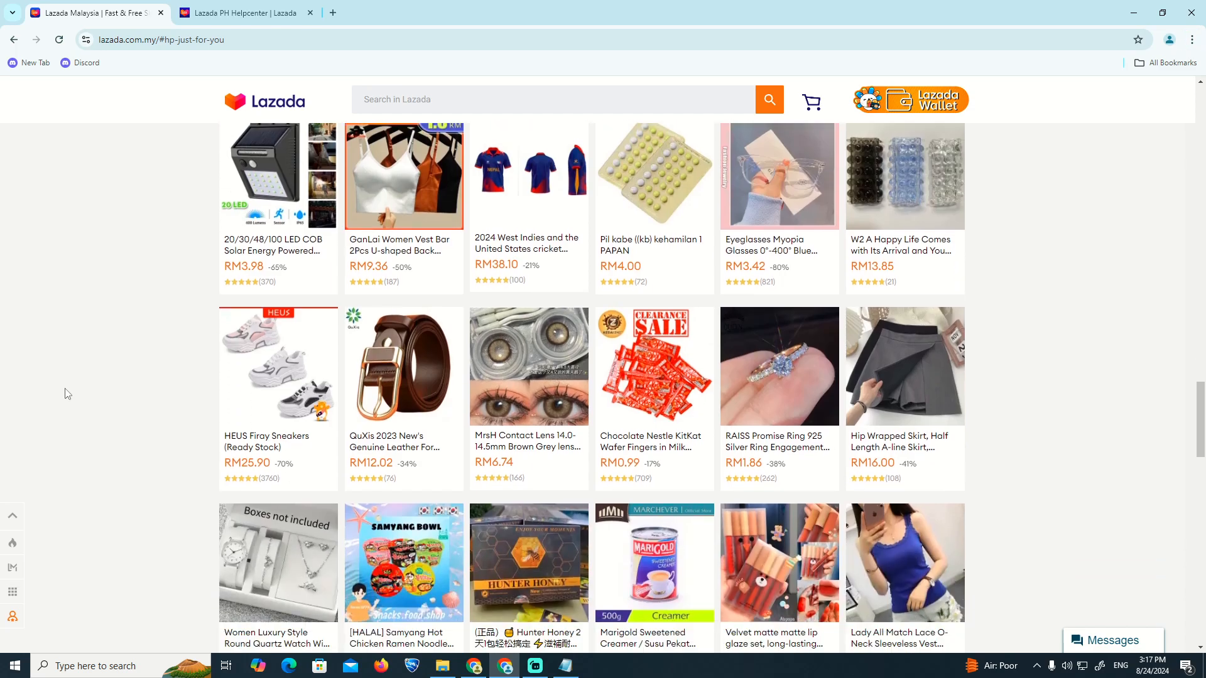
Switch from the product feed to the 'Lazada PH Helpcenter' tab.
scroll(up, 3)
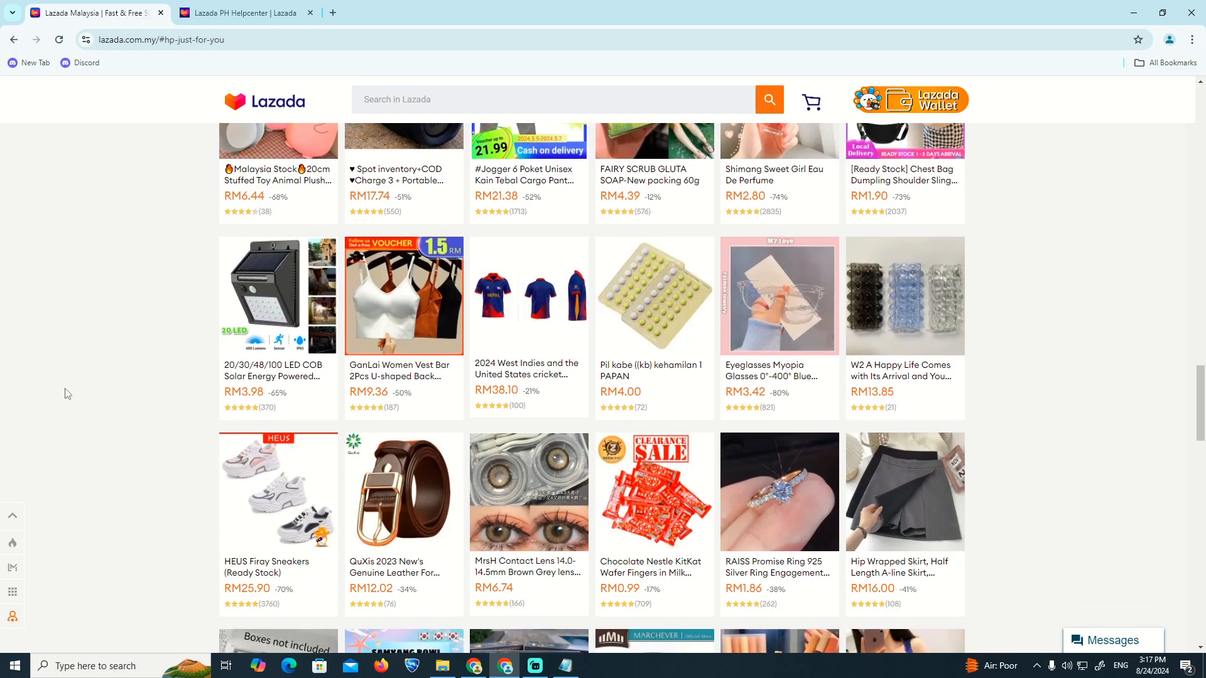
scroll(down, 3)
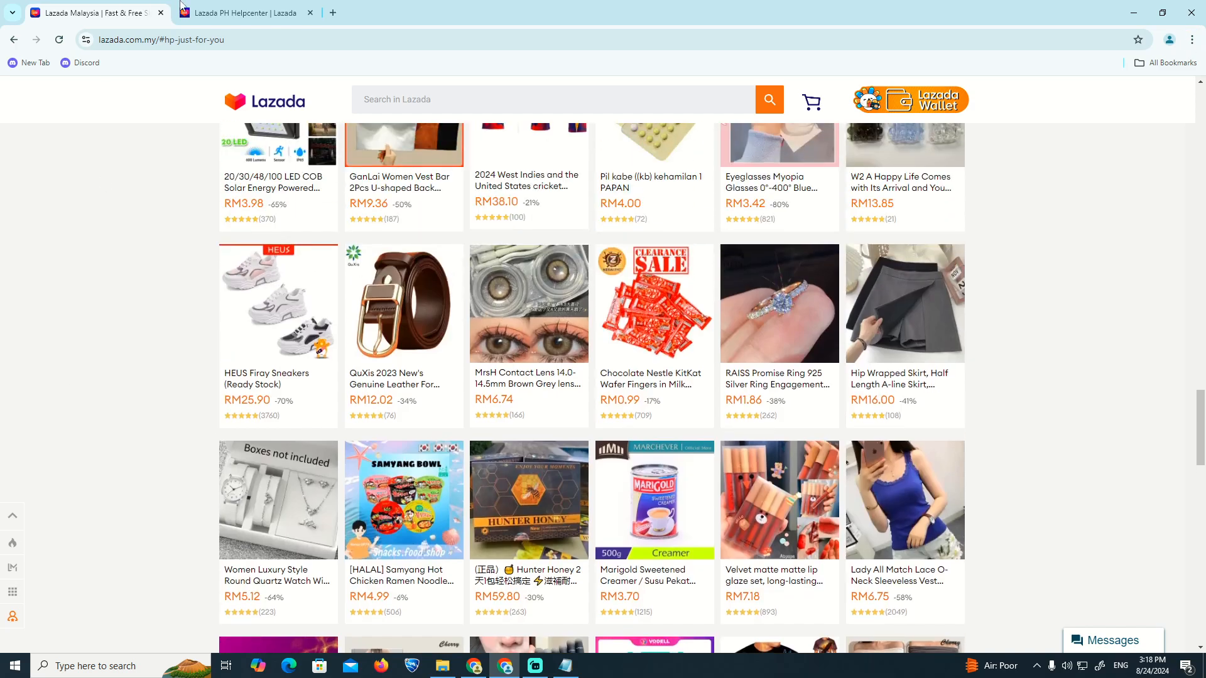
click(246, 13)
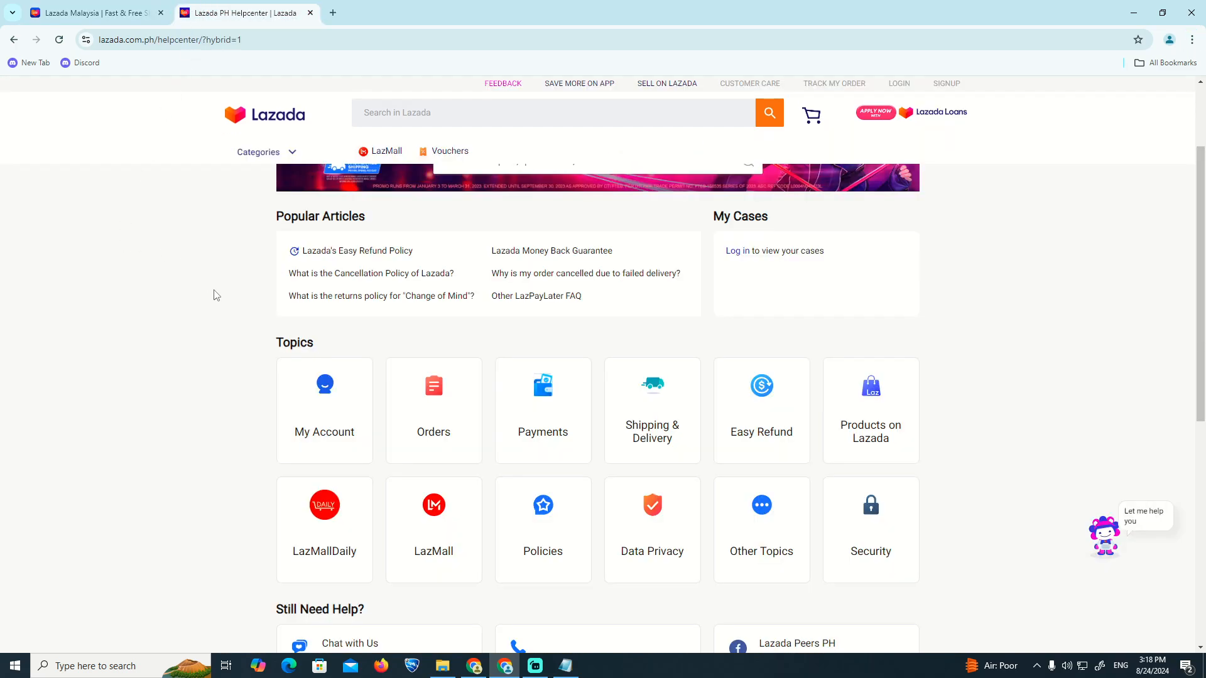
mouse_move(583, 670)
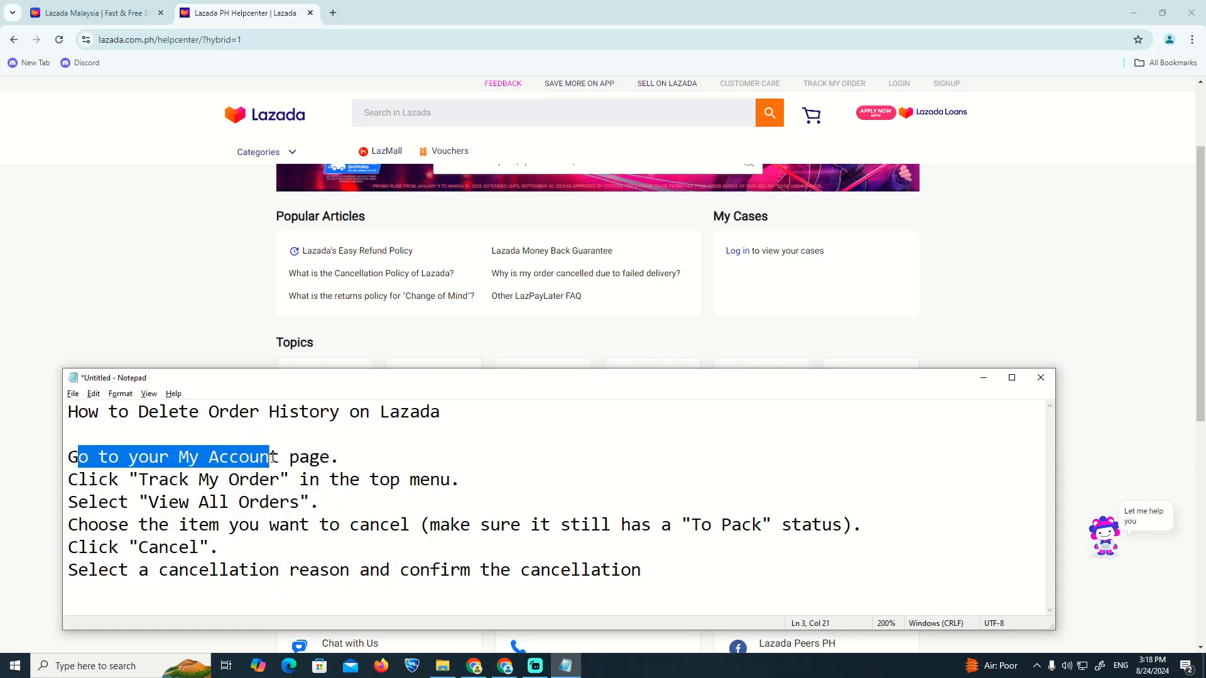
double_click(87, 480)
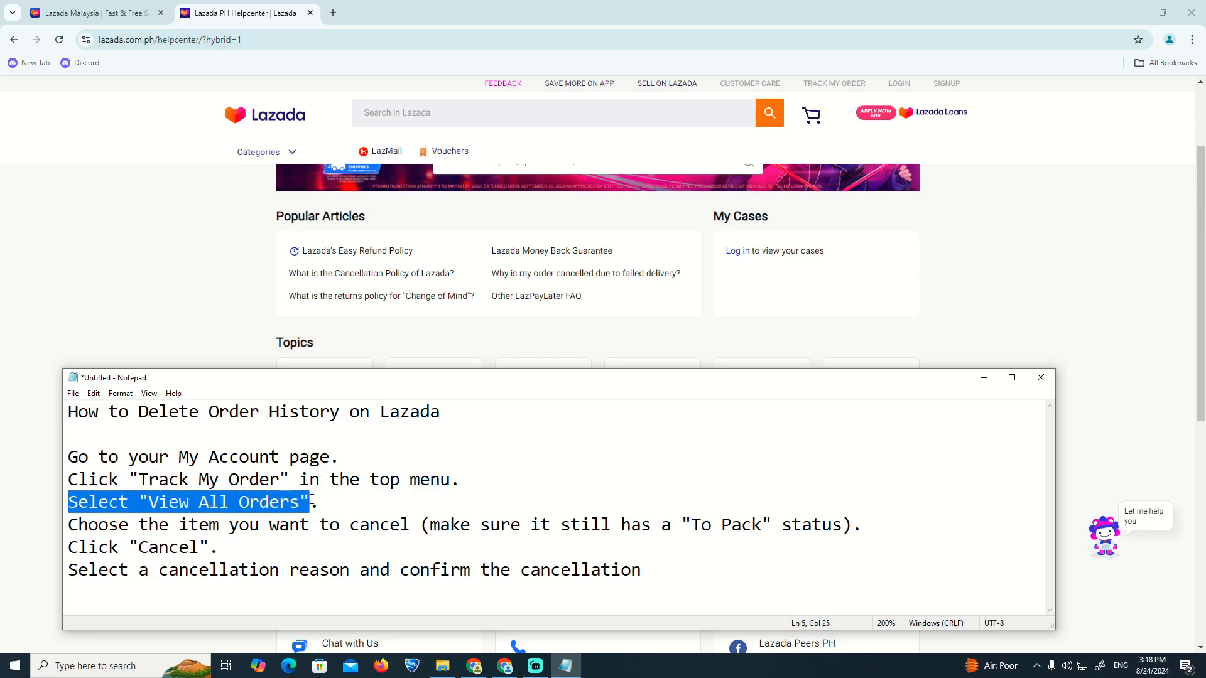
click(183, 524)
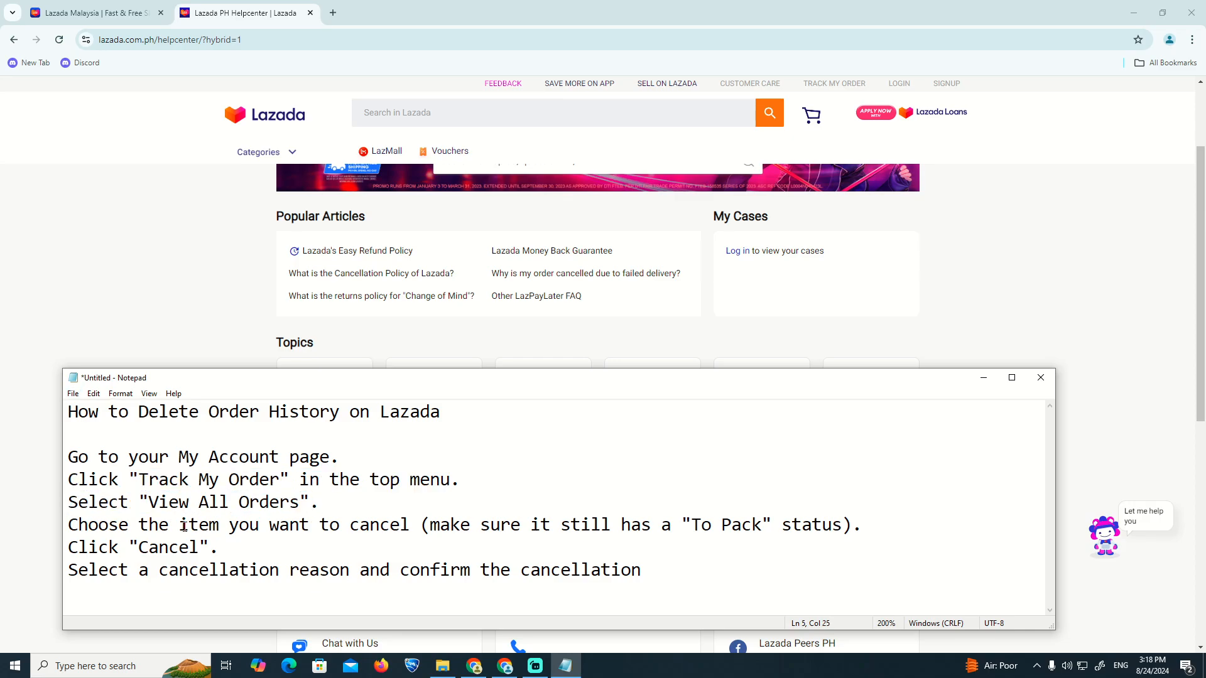
double_click(86, 524)
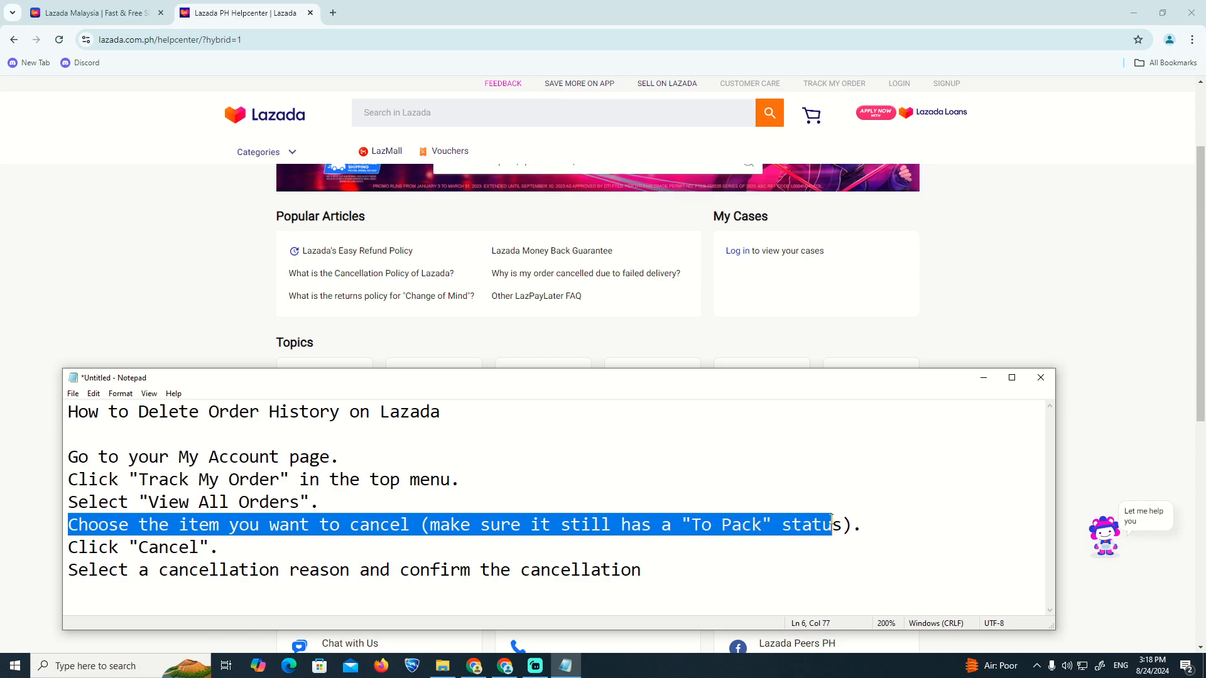
click(222, 547)
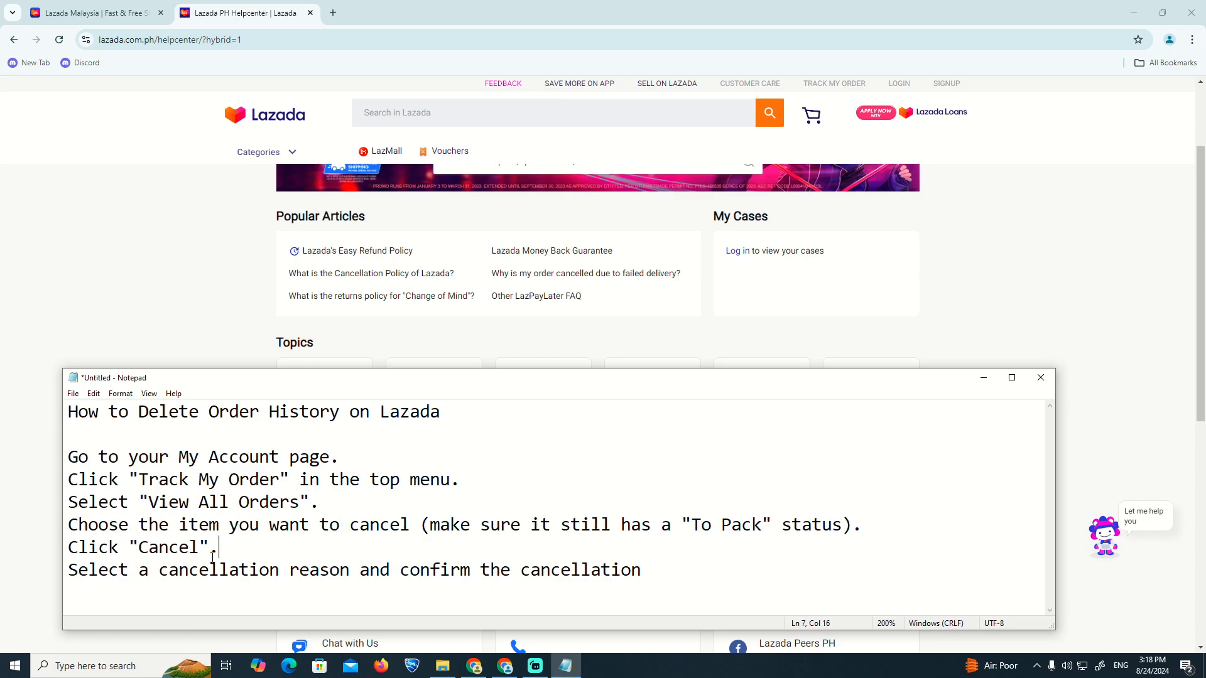
triple_click(143, 547)
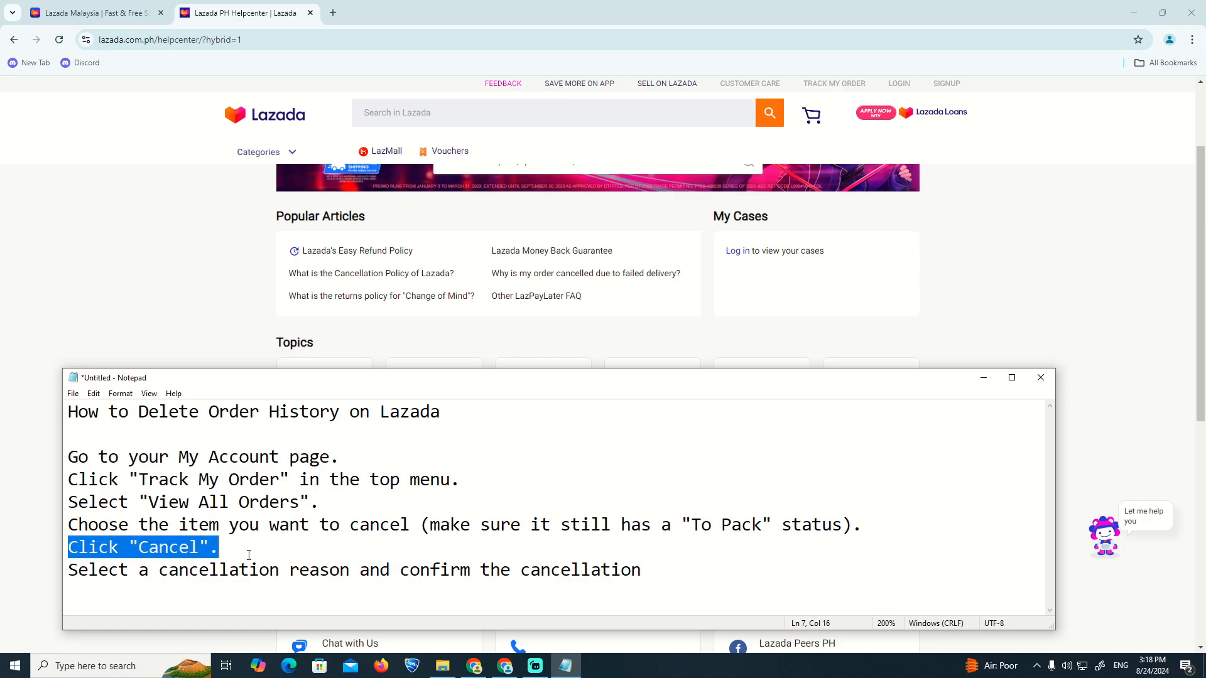
click(69, 570)
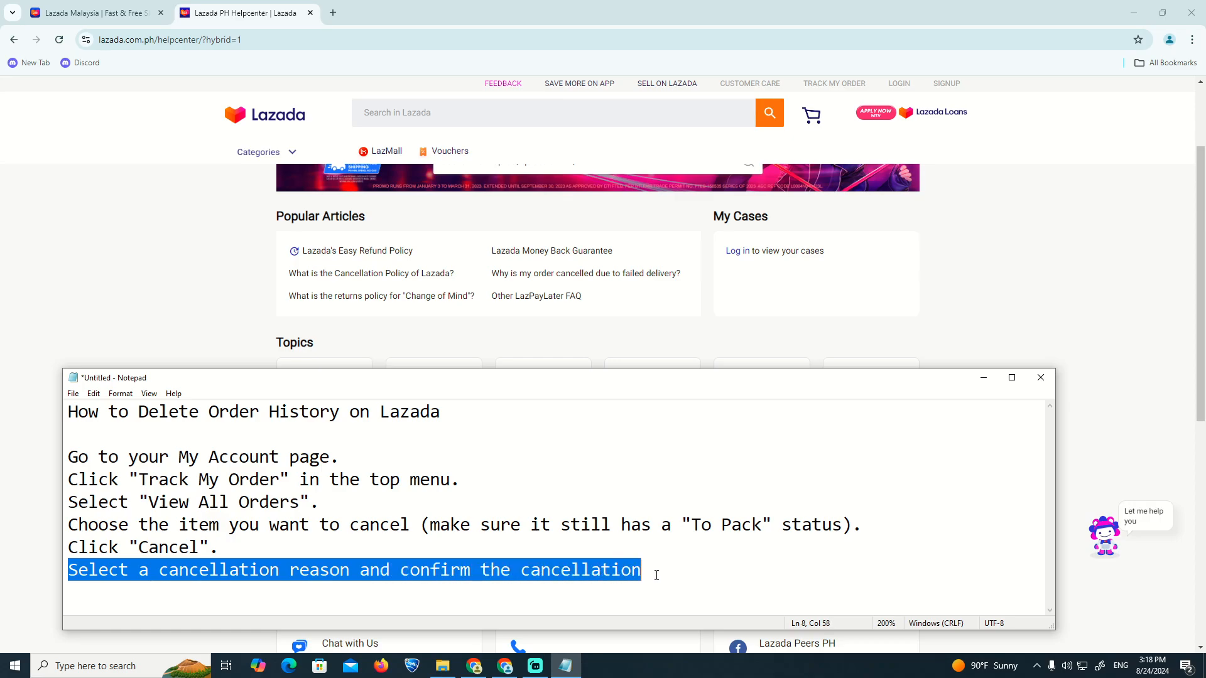
click(470, 419)
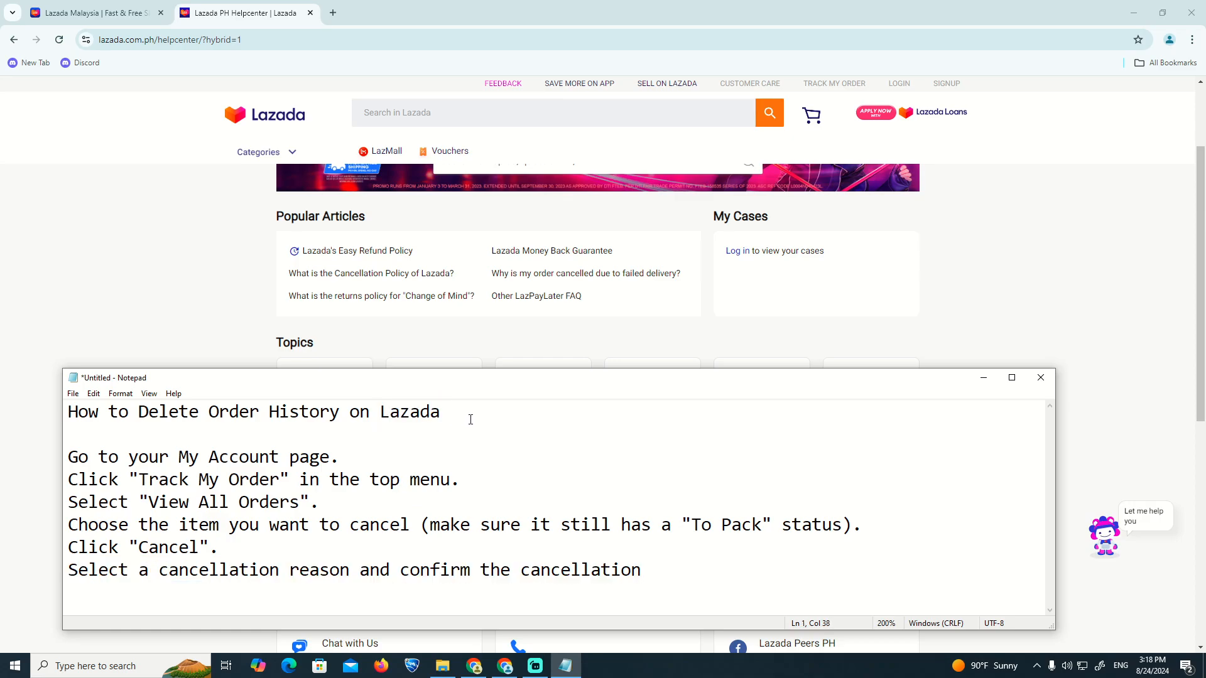